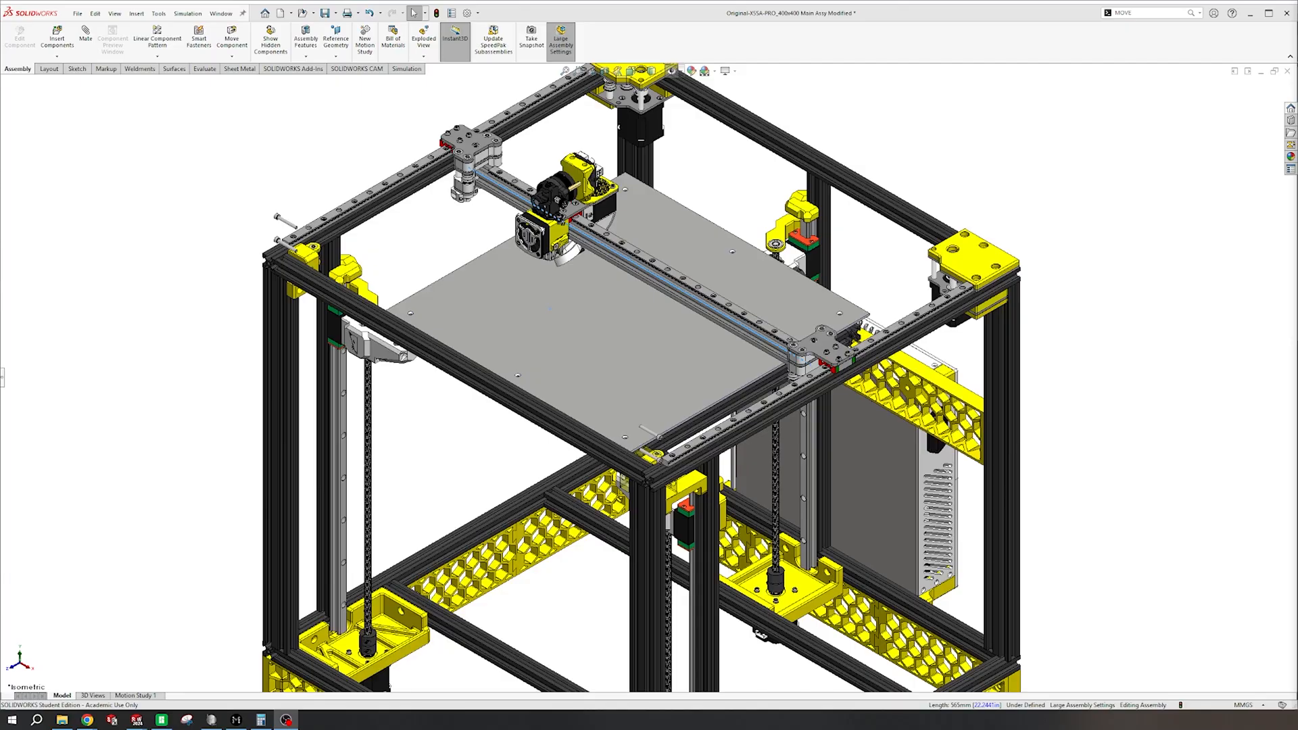
mouse_move(1136, 320)
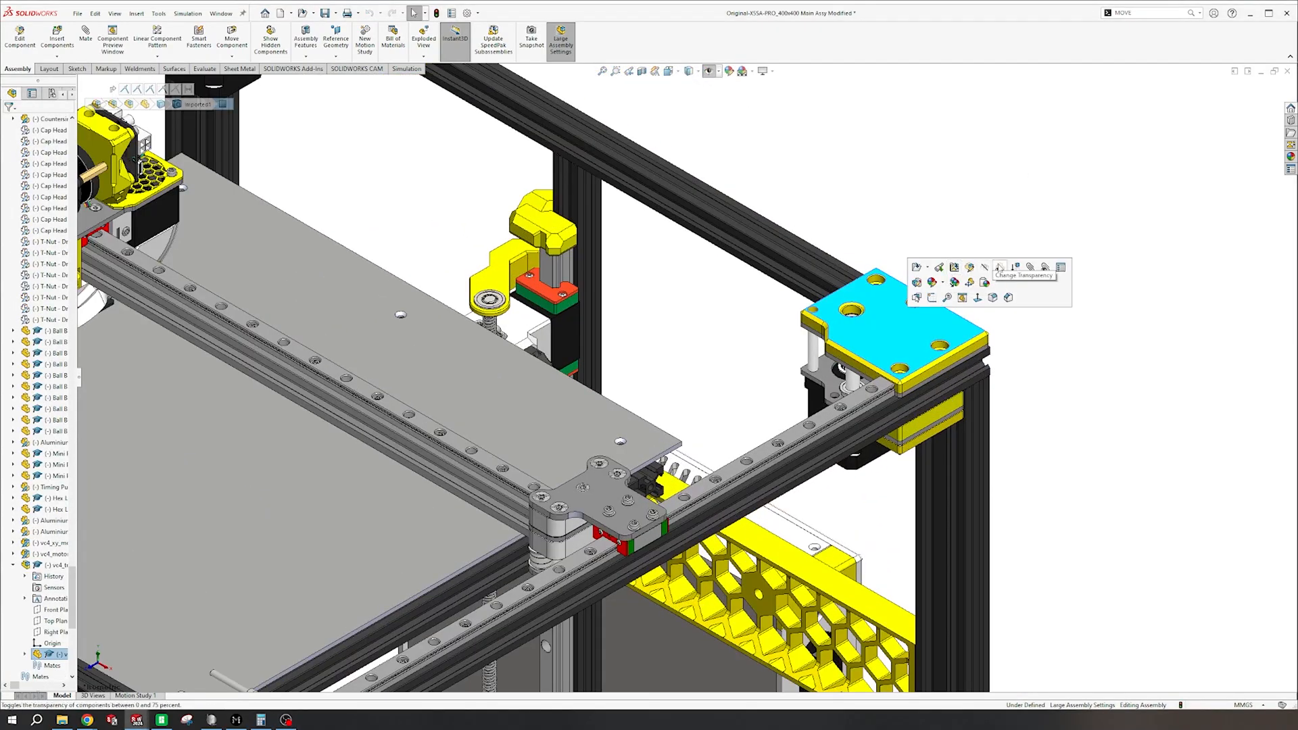
Save the tensioner arm part as a separate new file via Save As
left_click(998, 266)
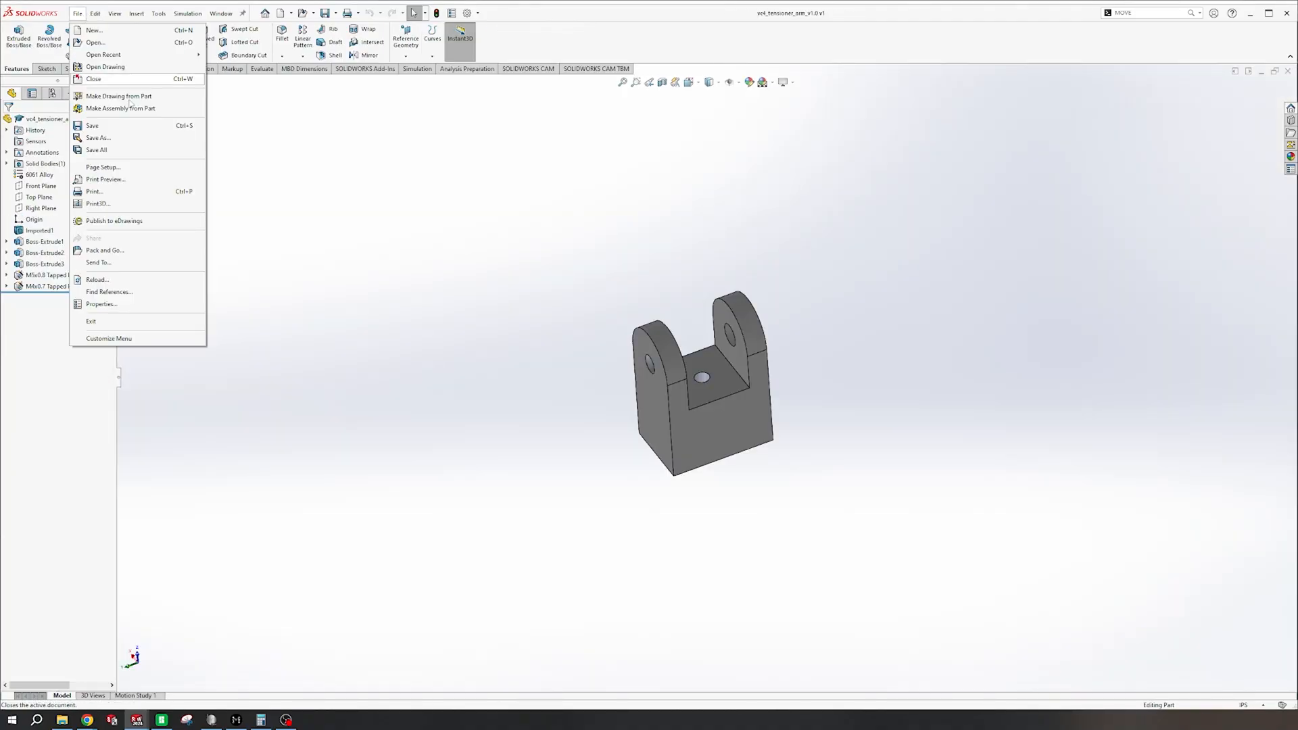
left_click(99, 138)
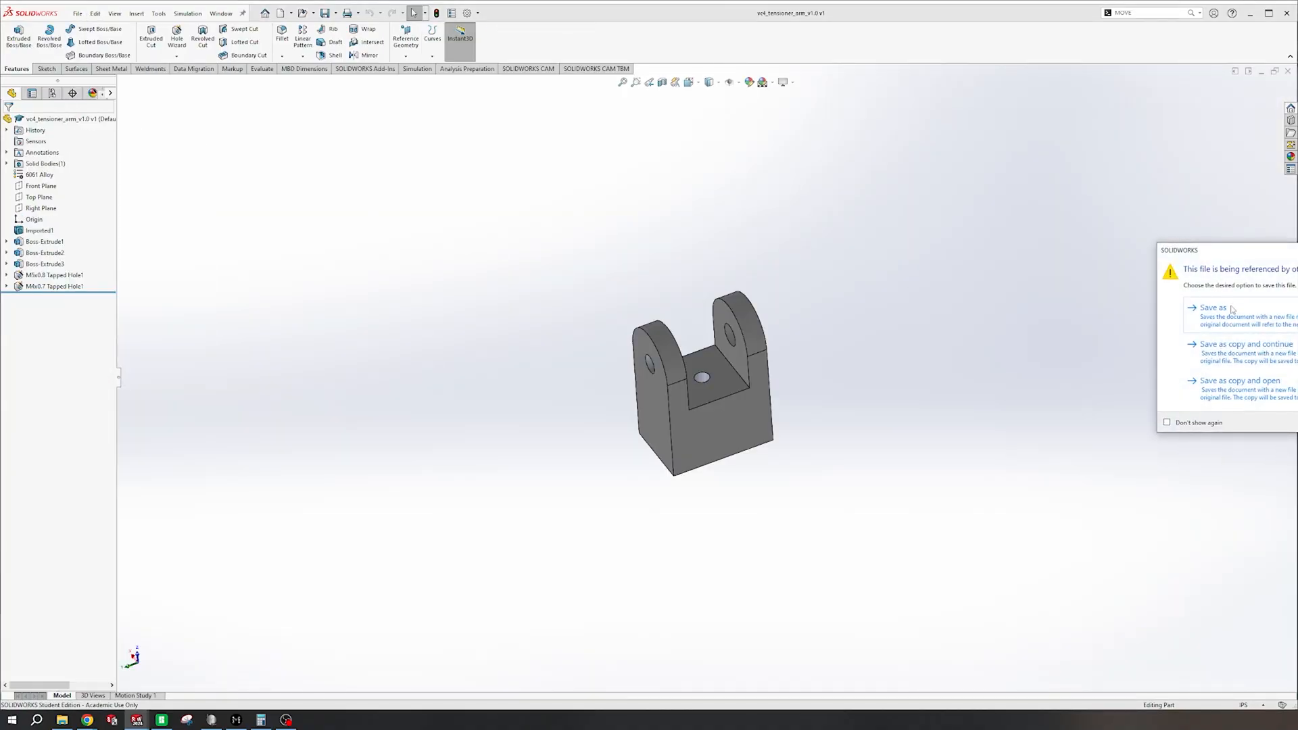
left_click(1214, 307)
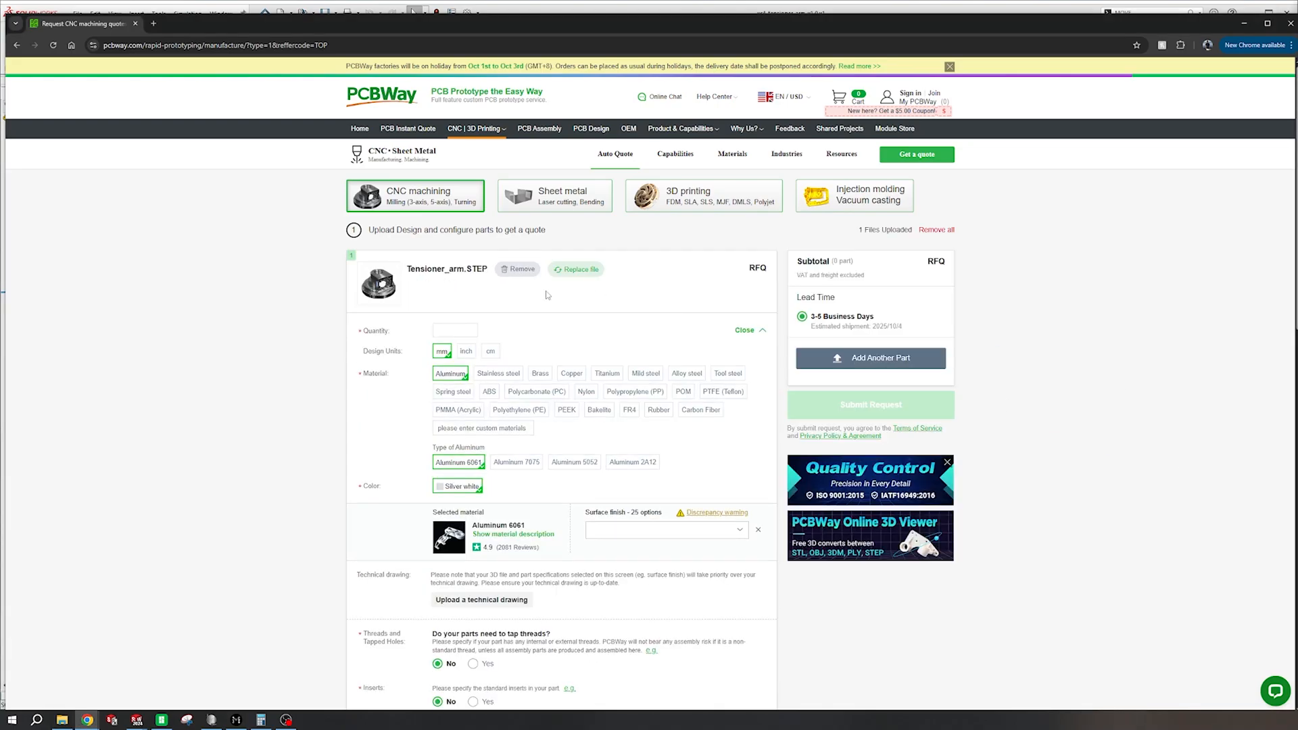
Quote two Tensioner_arm parts in Aluminum 6061 with tapped threads, totalling $67.96
left_click(455, 330)
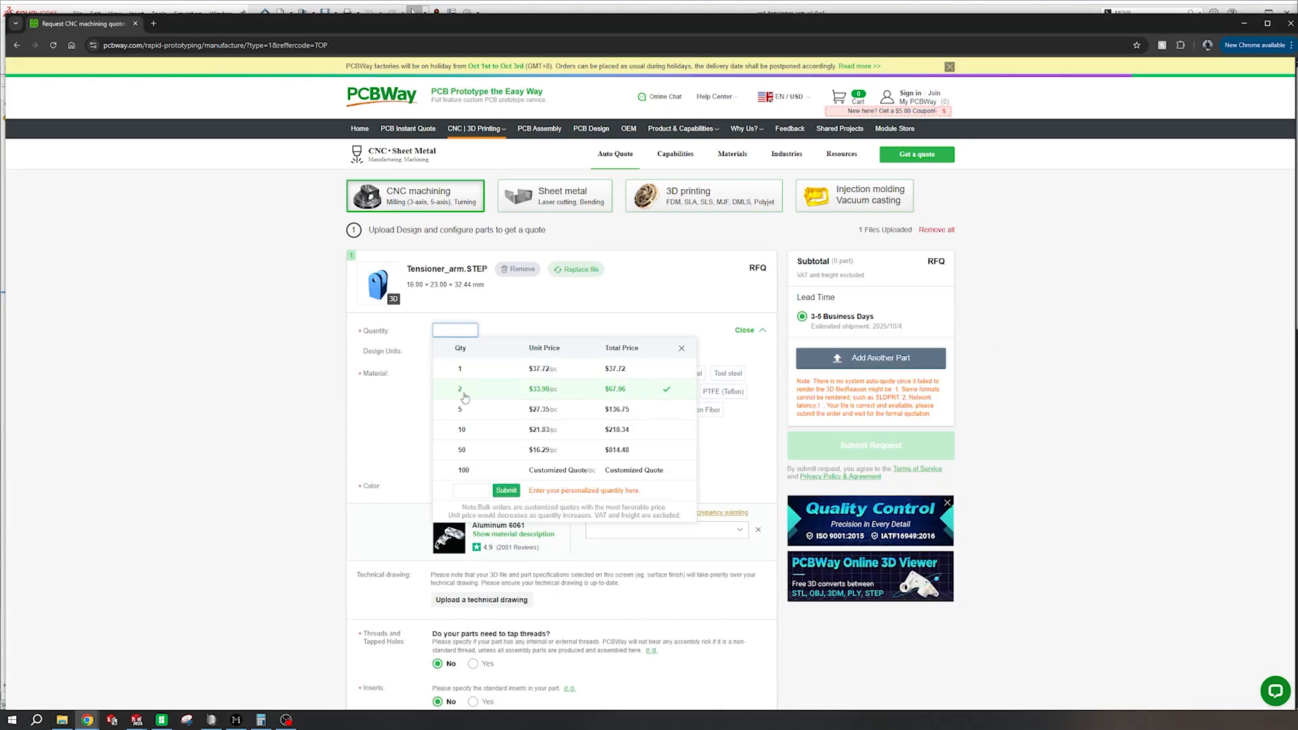
left_click(460, 389)
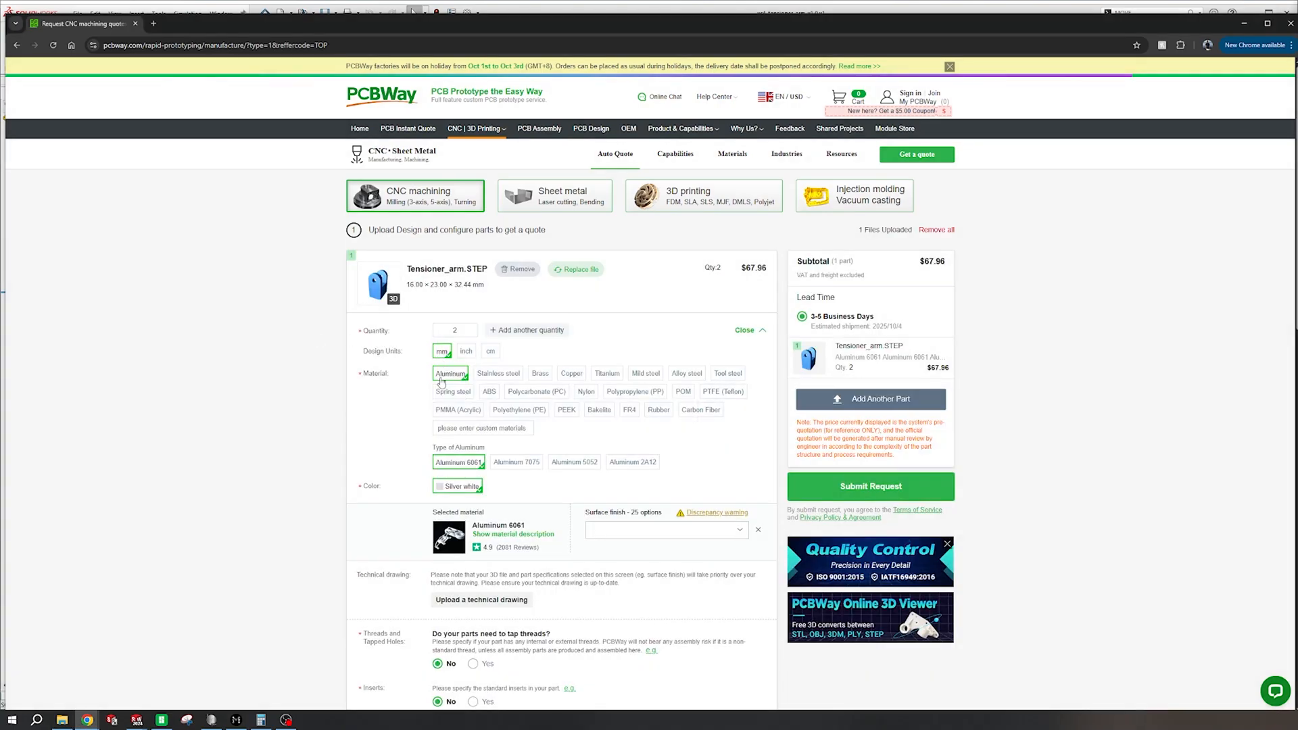
mouse_move(517, 462)
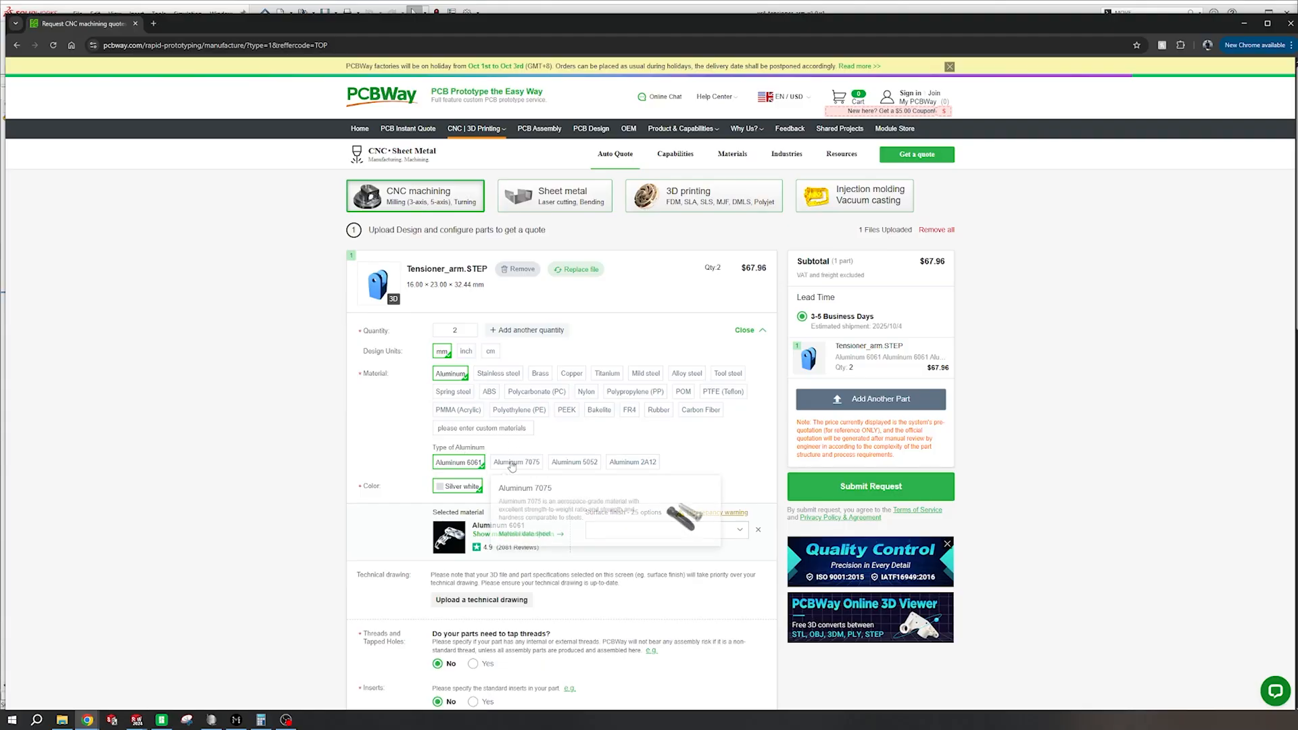
scroll("down", 3)
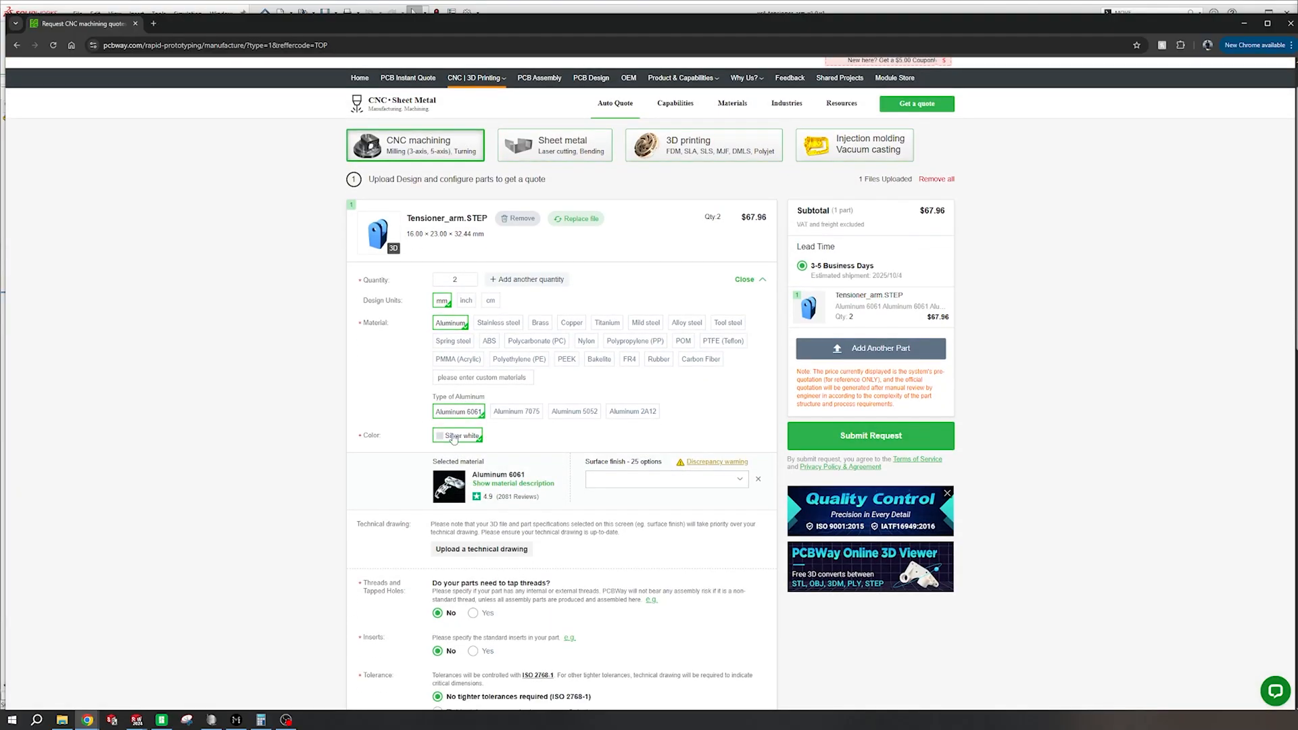
left_click(665, 478)
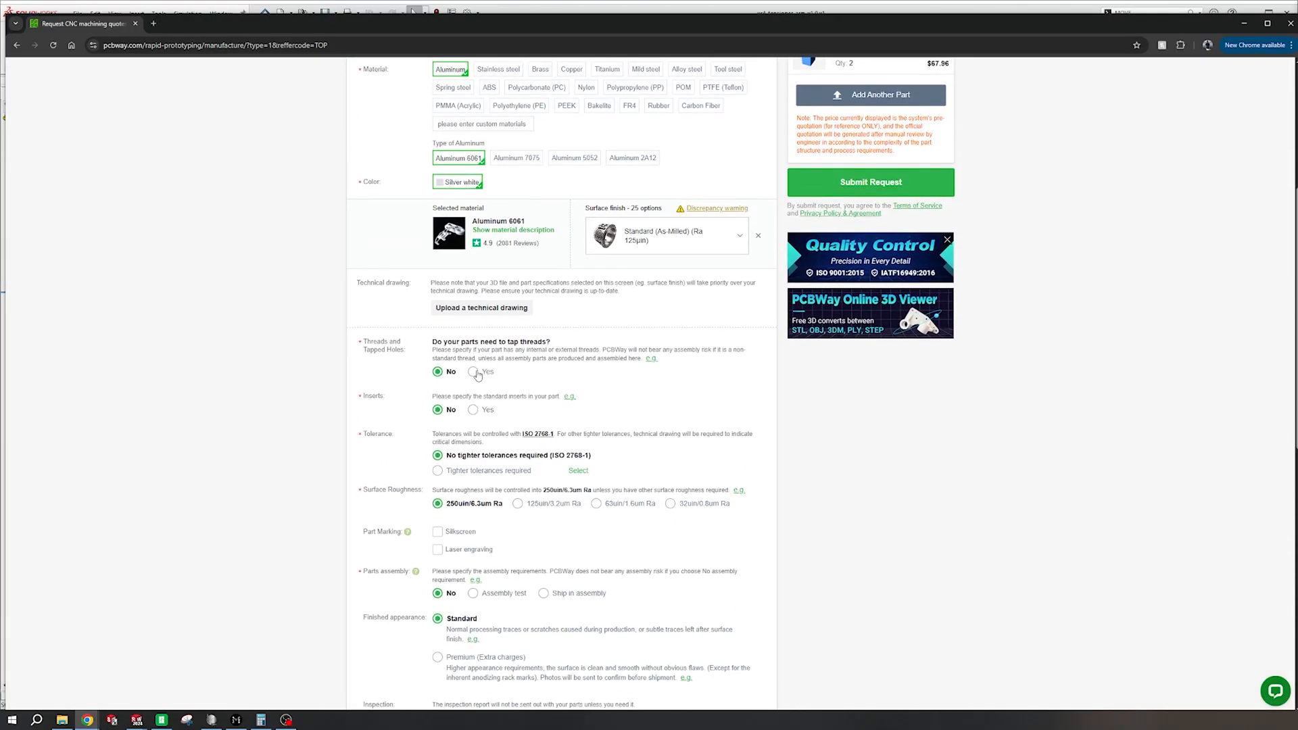
left_click(870, 181)
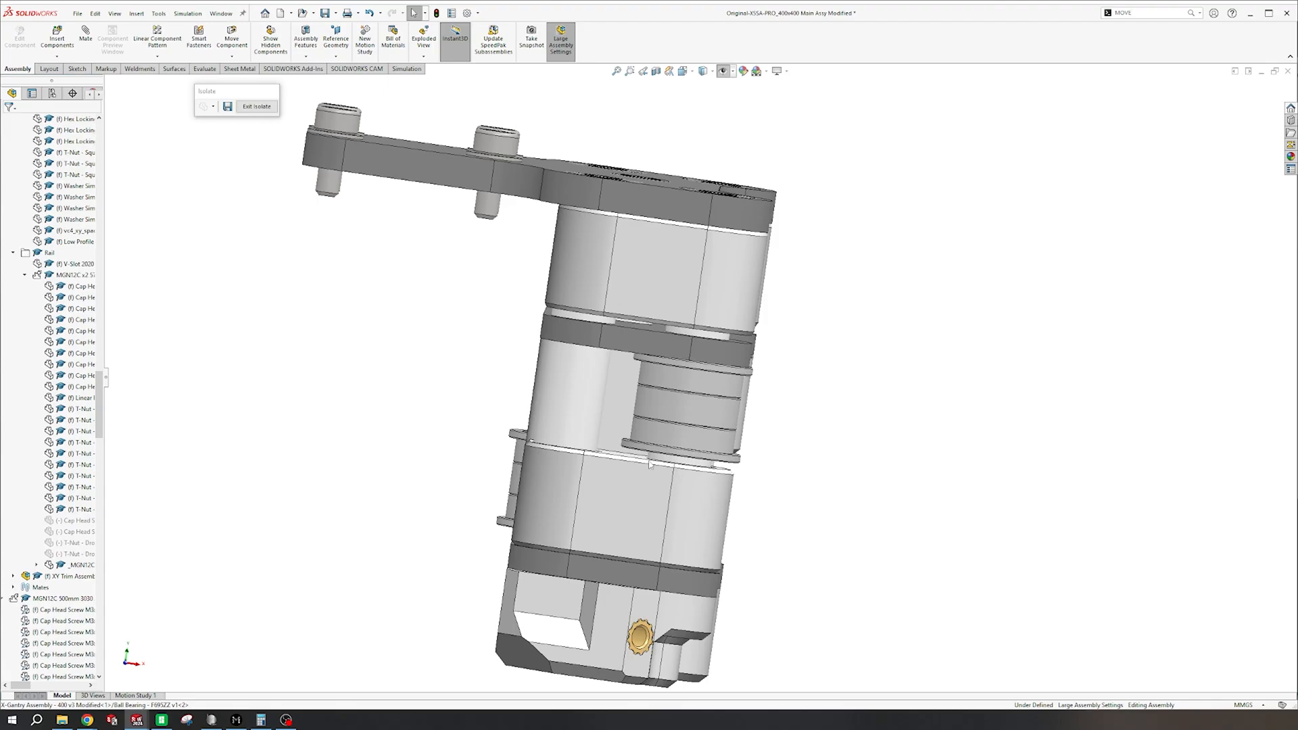
mouse_move(563, 422)
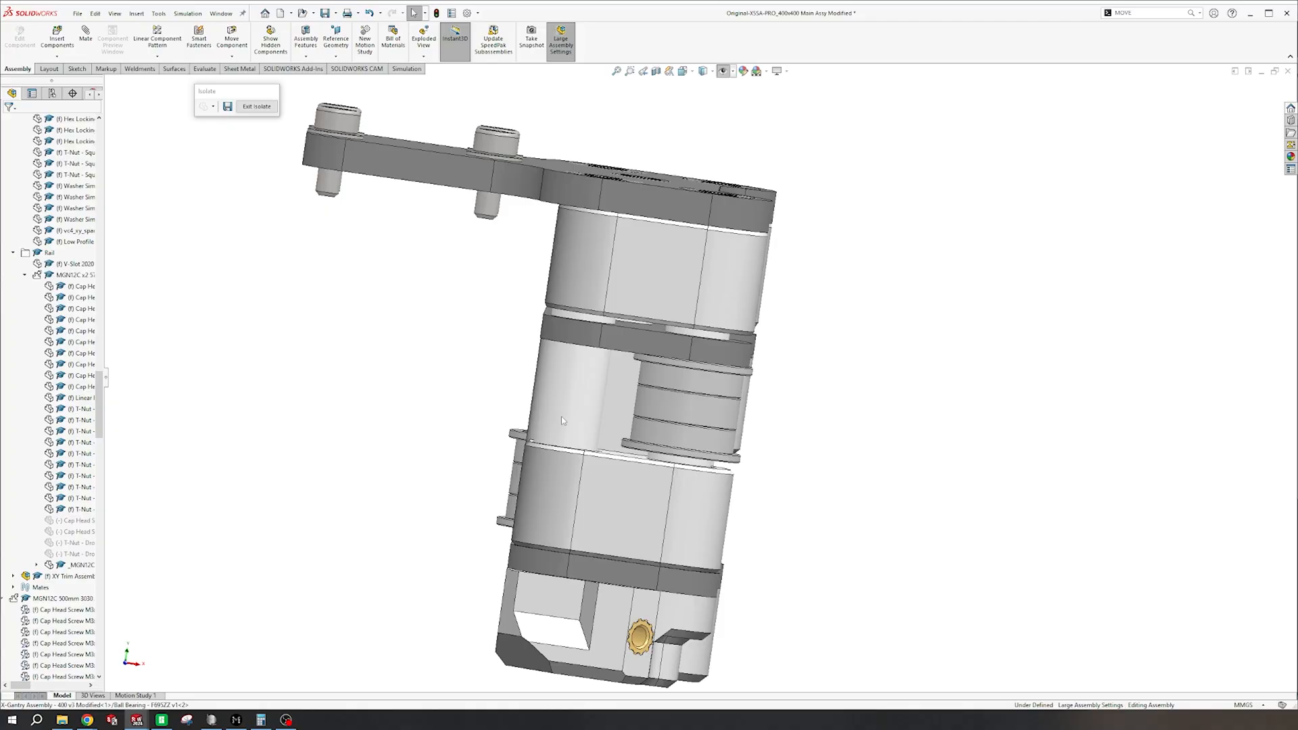
mouse_move(749, 398)
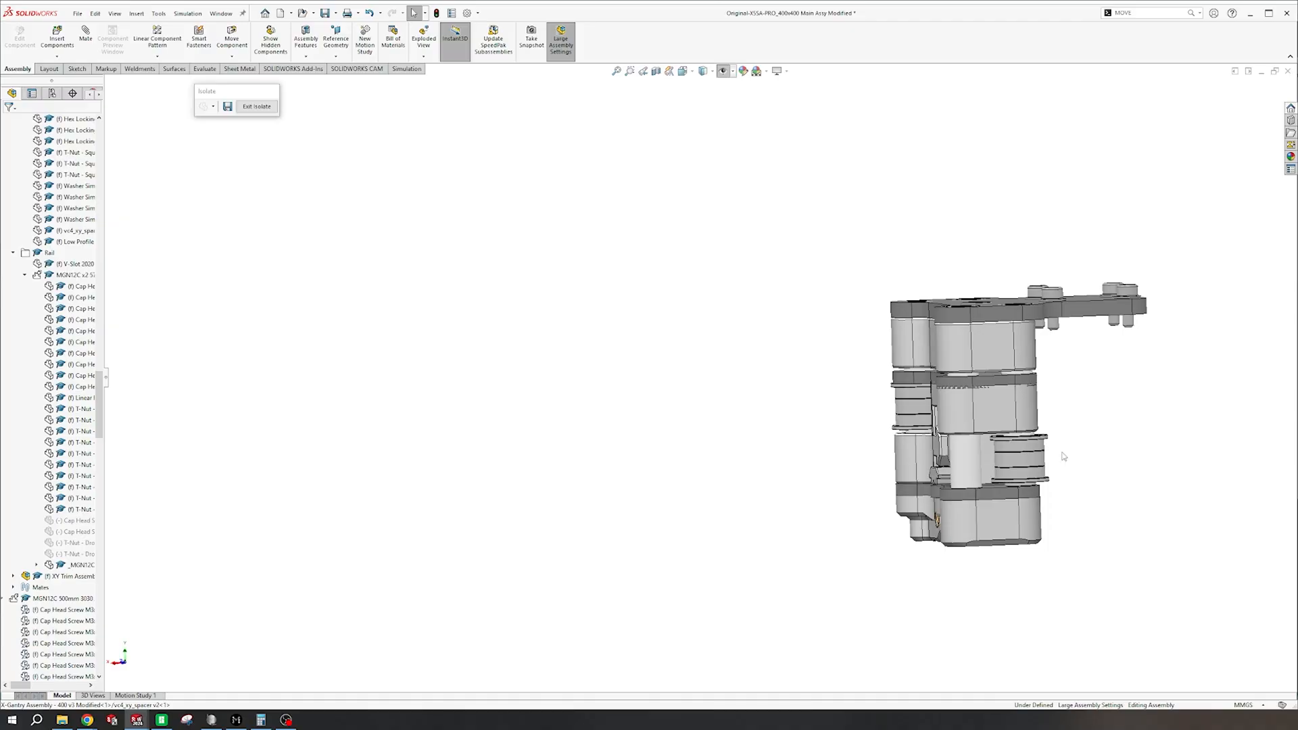
mouse_move(1023, 455)
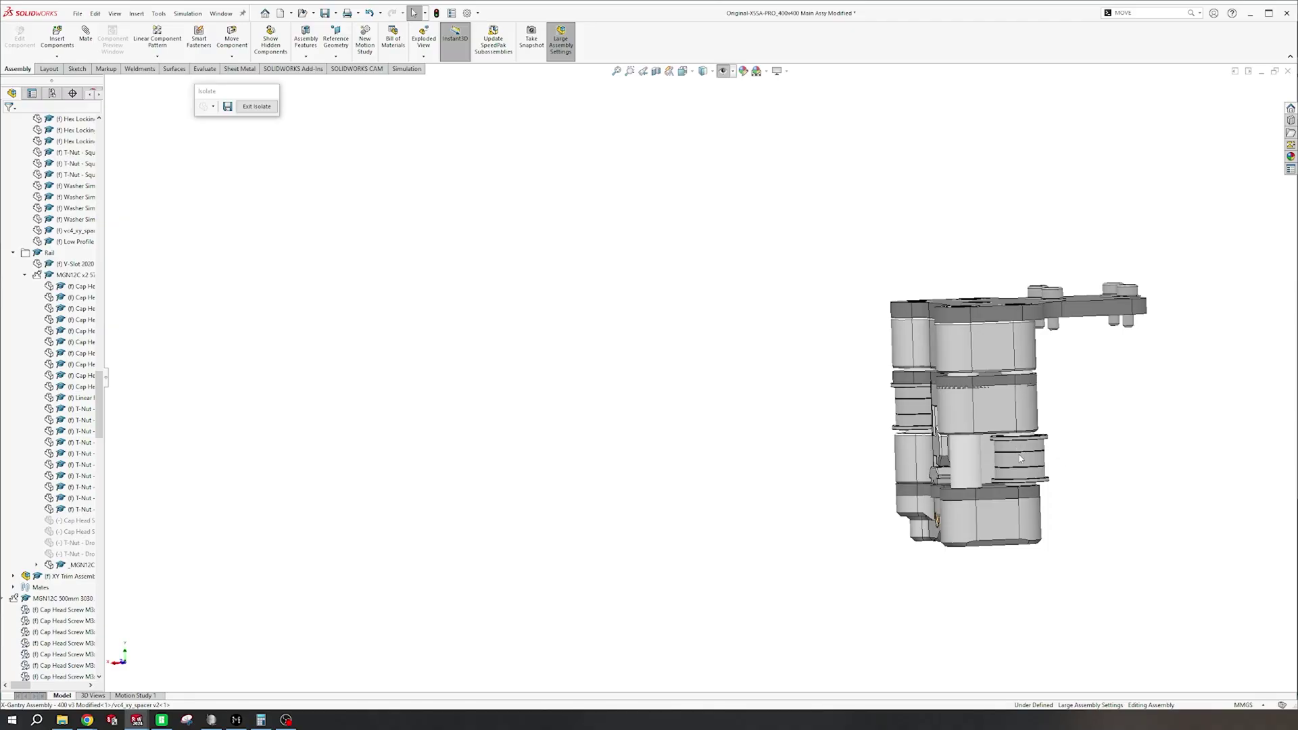